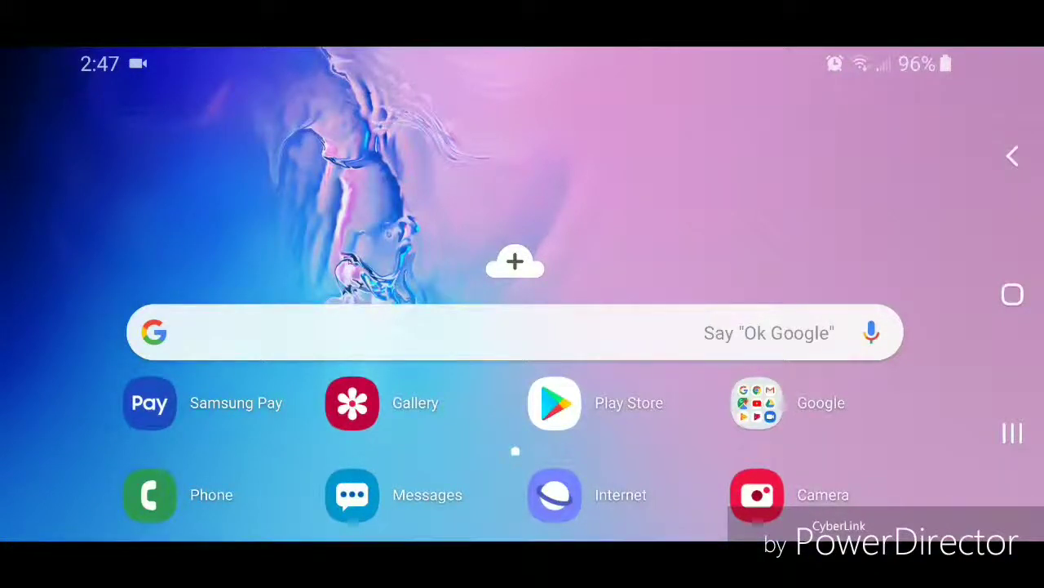
Launch Chrome from the Google apps folder on the home screen.
left_click(756, 402)
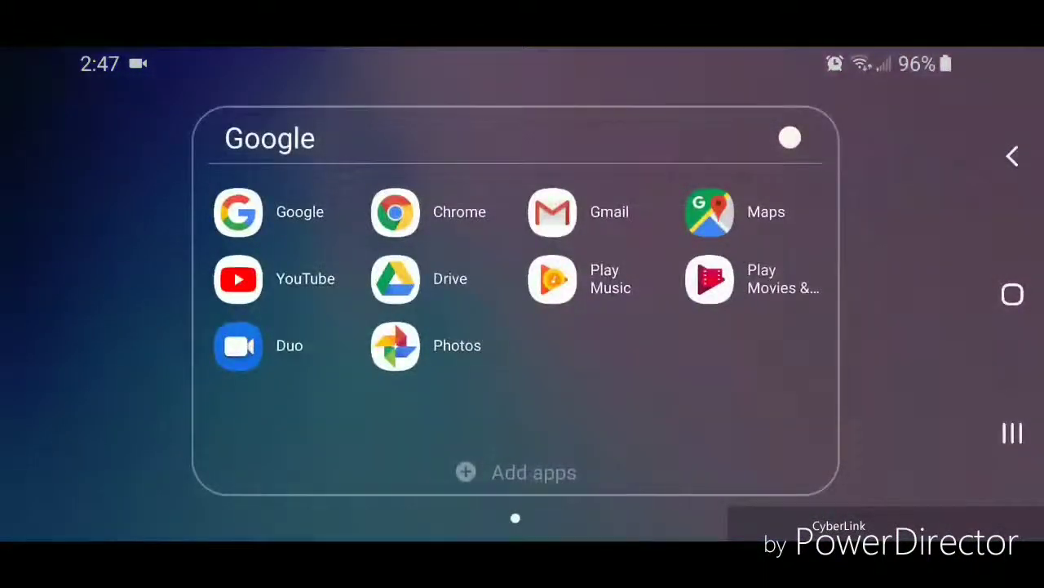
left_click(395, 212)
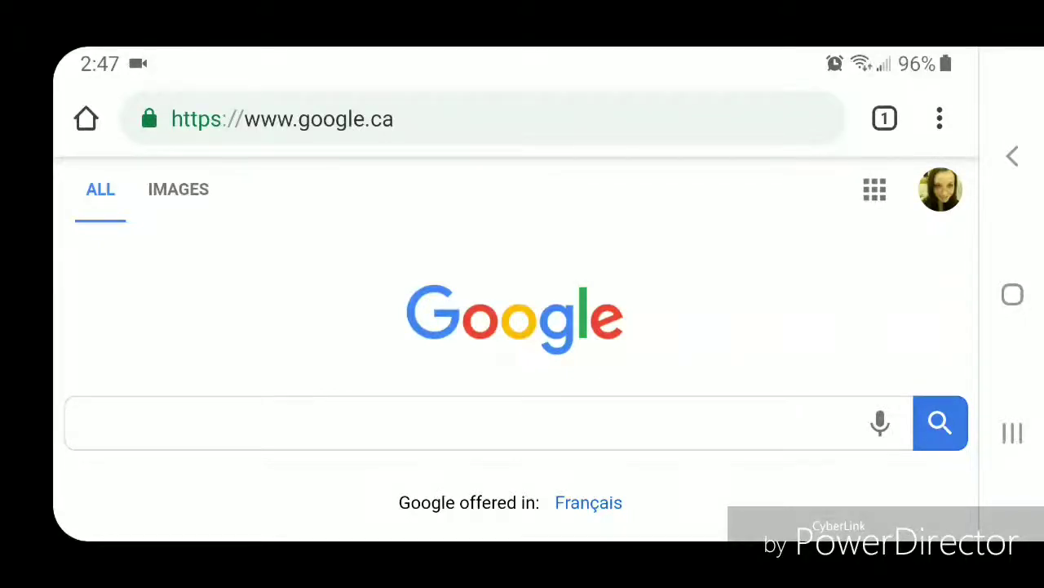
Open Chrome Settings from the three-dot browser menu.
left_click(939, 119)
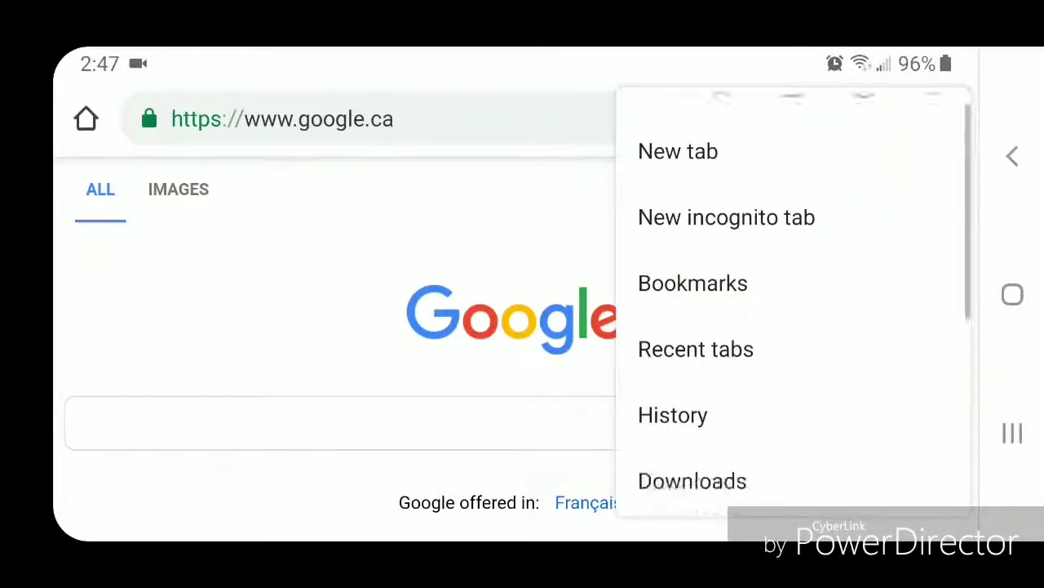
scroll("down", 3)
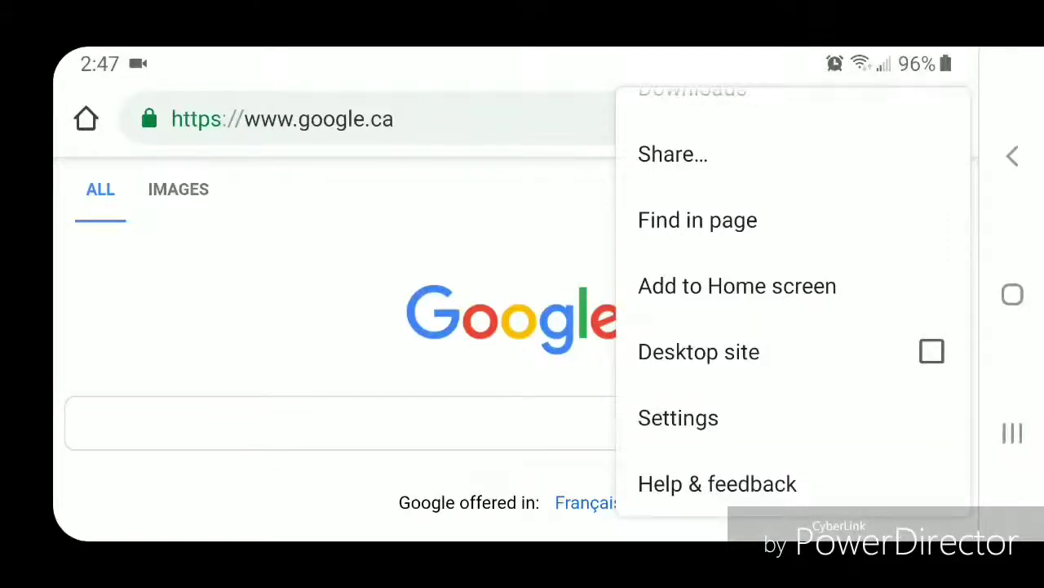
left_click(678, 417)
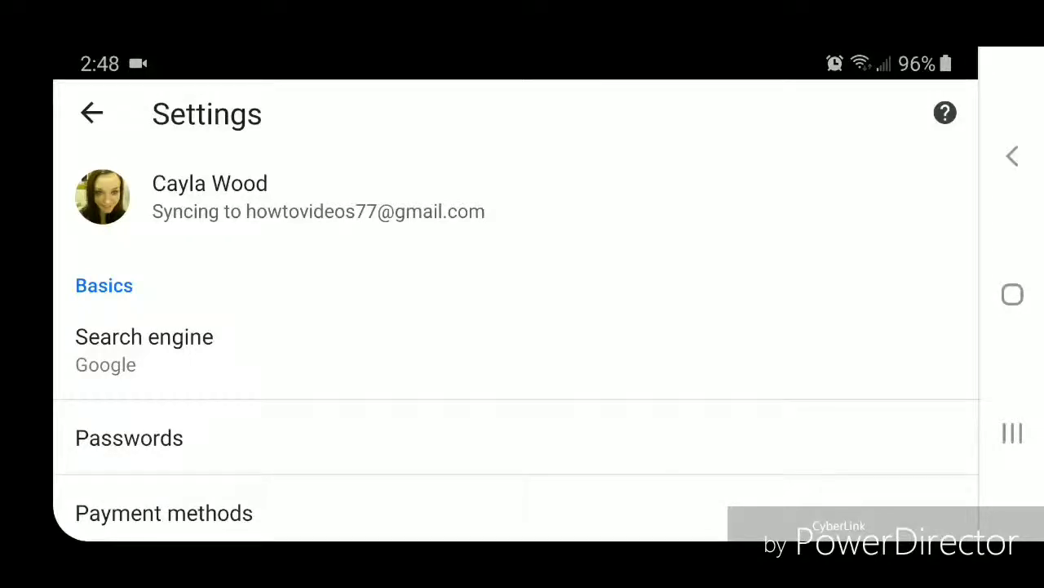
Open the Search engine choices under Basics in Settings.
left_click(143, 336)
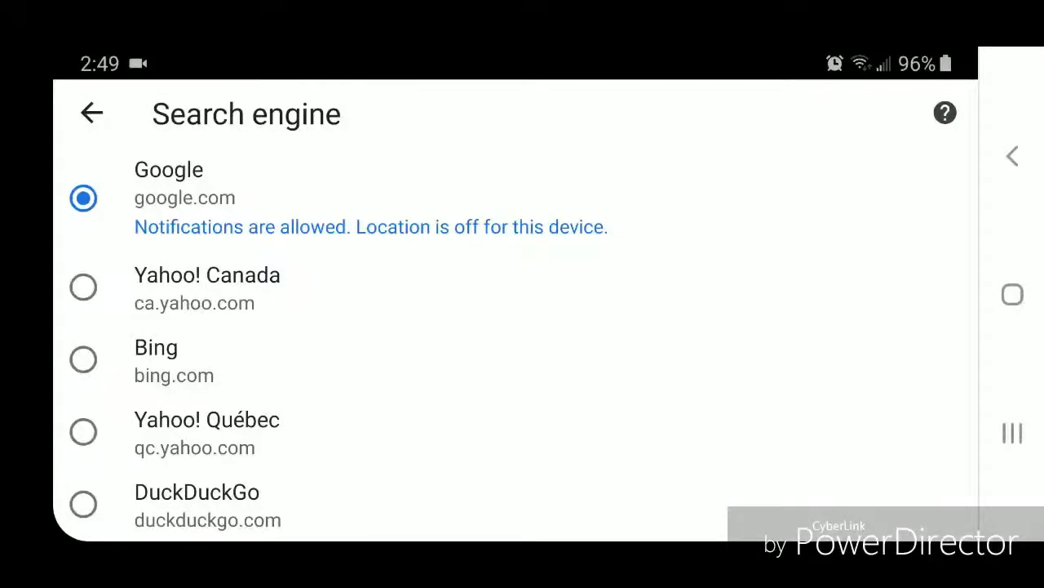
Select DuckDuckGo as the default search engine and go back to the Google page.
left_click(82, 503)
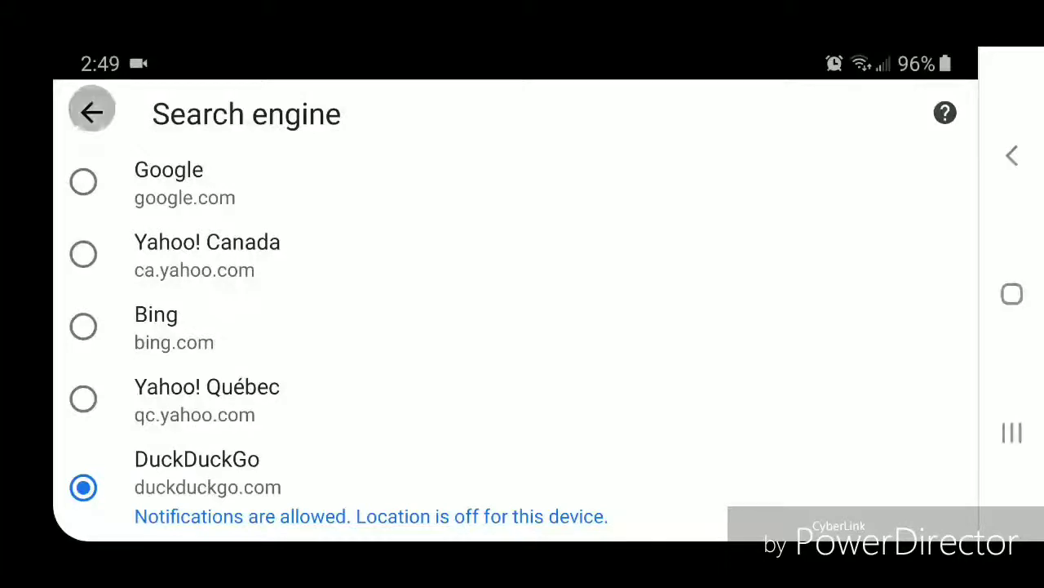
left_click(92, 112)
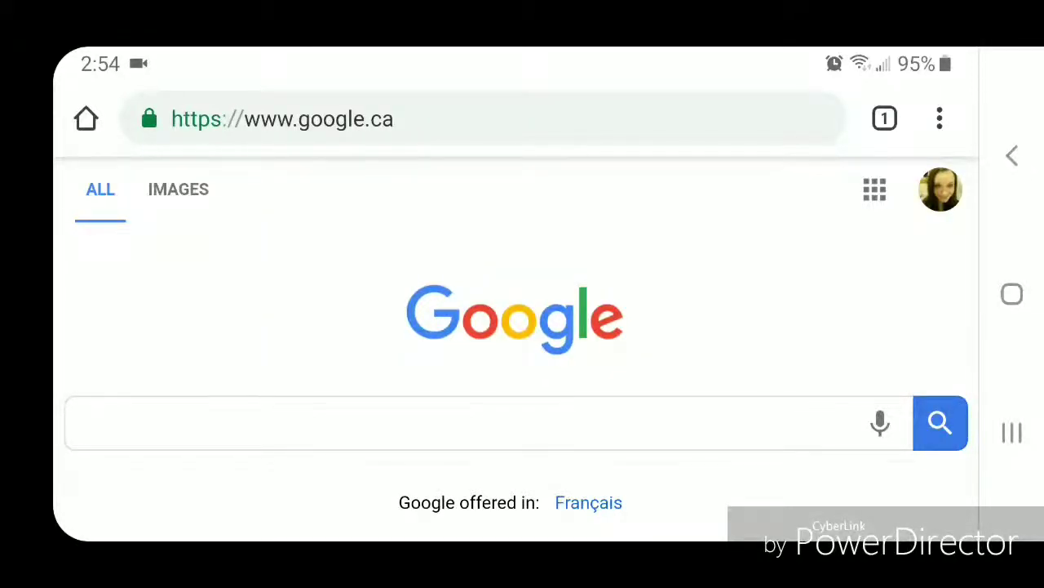
Clear the address bar and search for 'dogs', getting DuckDuckGo results.
left_click(327, 118)
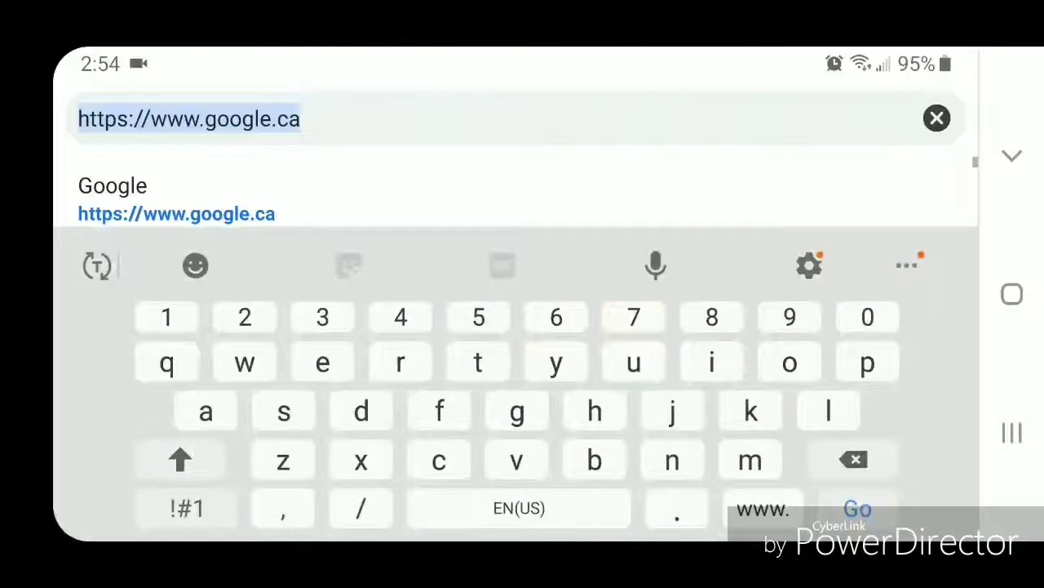
left_click(937, 117)
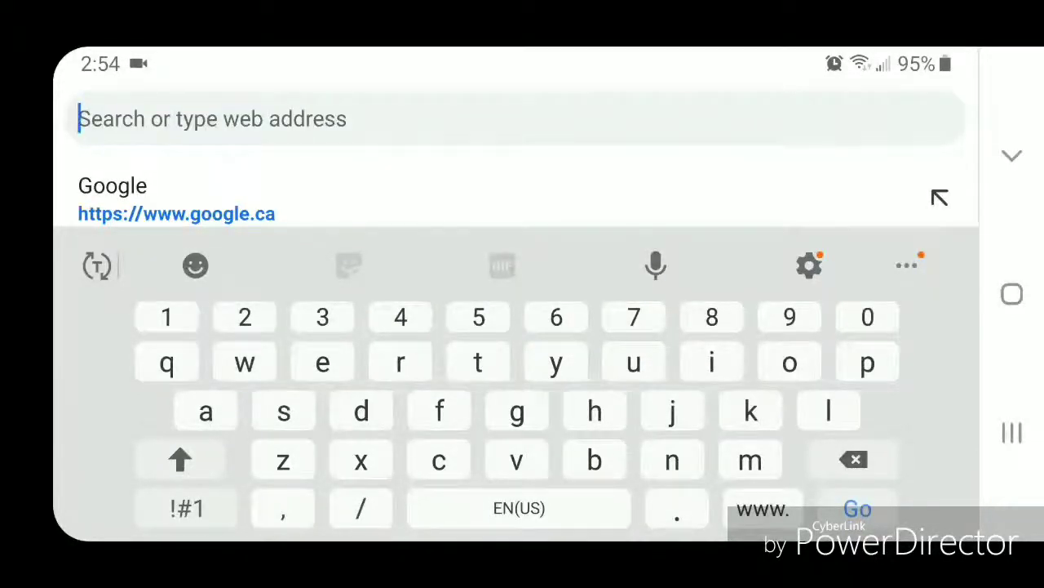
type("dogs")
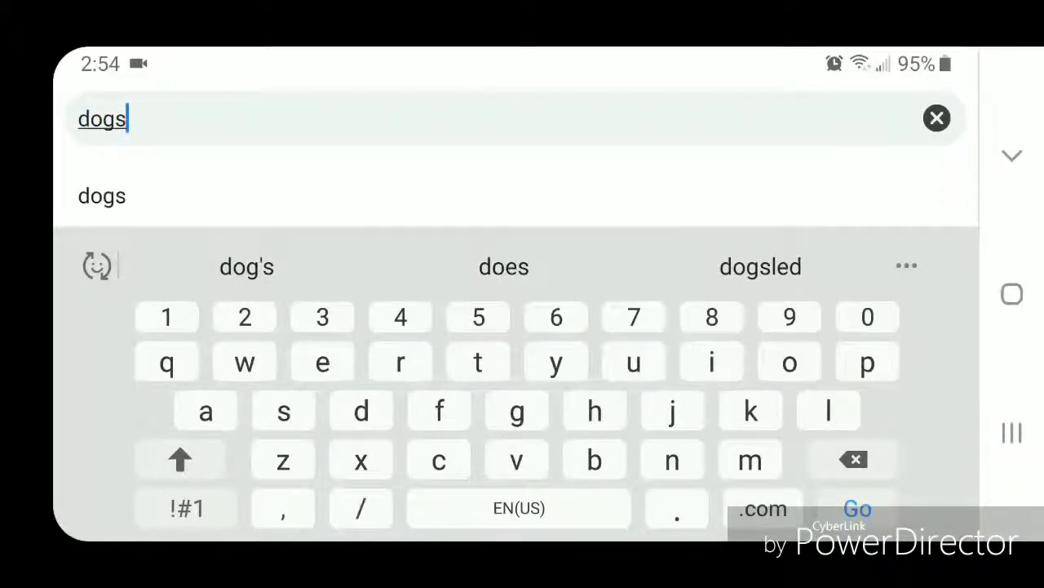
left_click(857, 508)
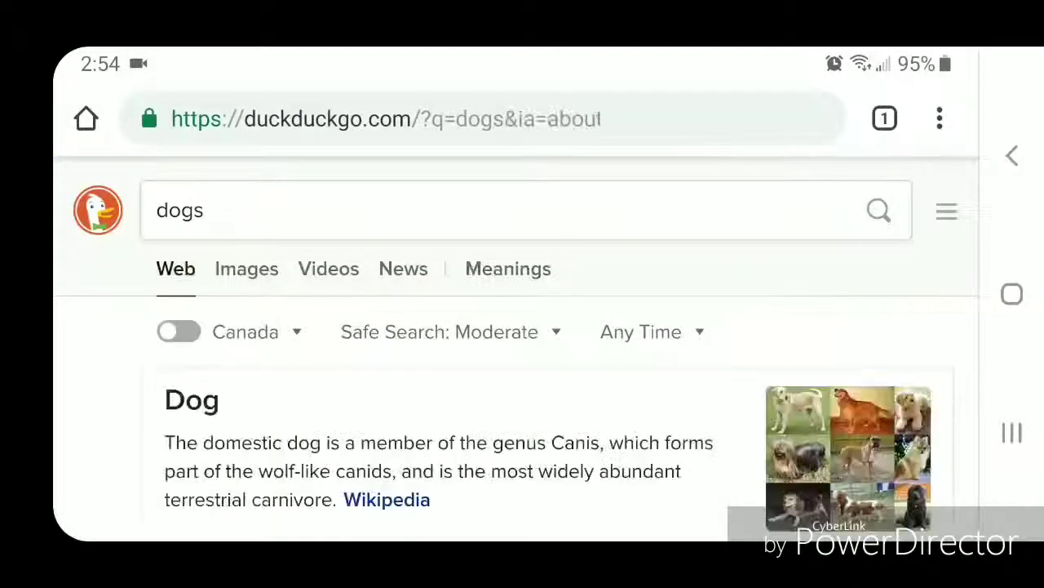